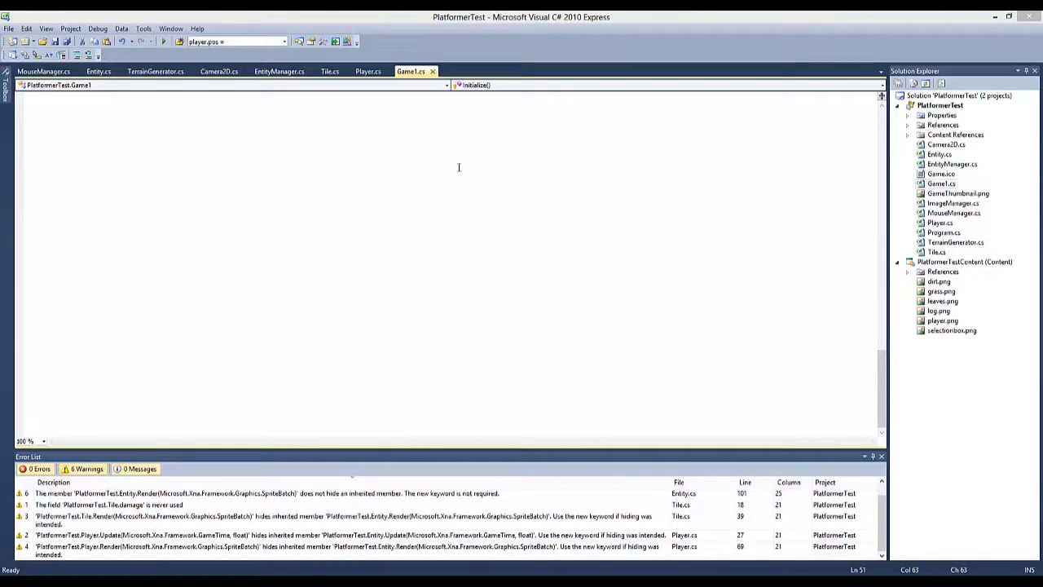
mouse_move(548, 197)
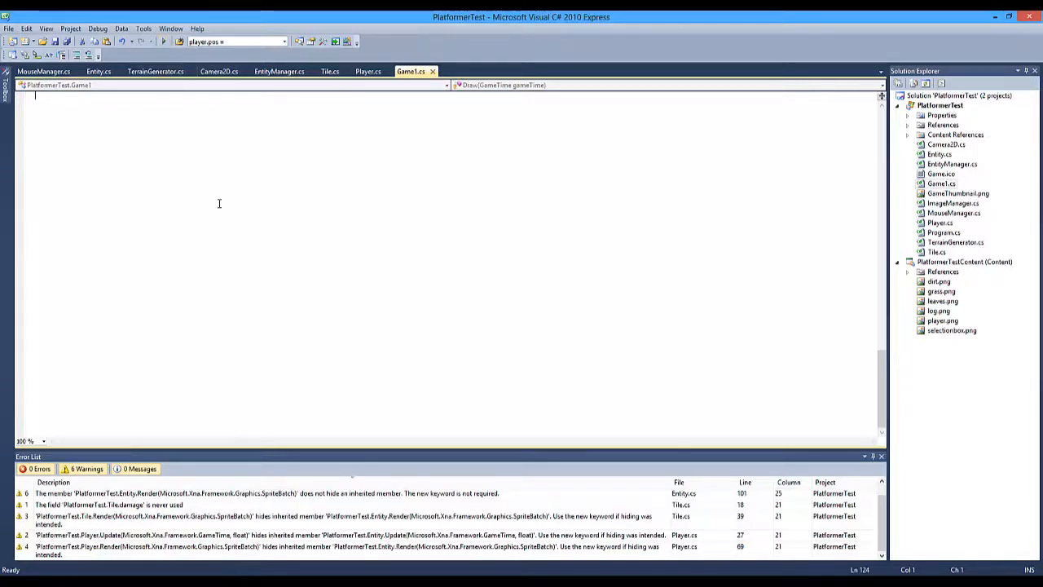
mouse_move(163, 42)
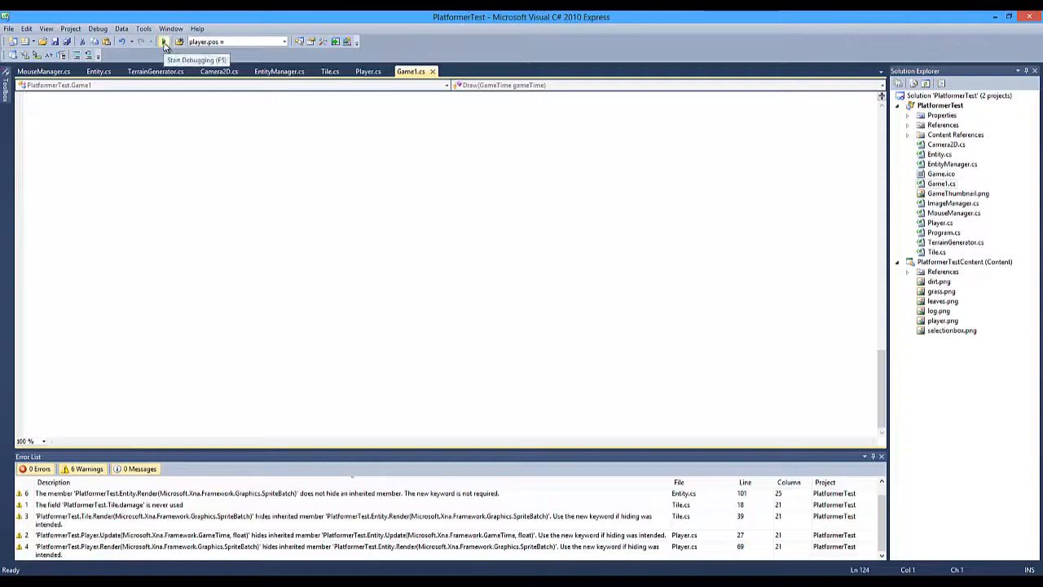
Step: Build the PlatformerTest project and launch it under the debugger with Start Debugging (F5)
left_click(164, 42)
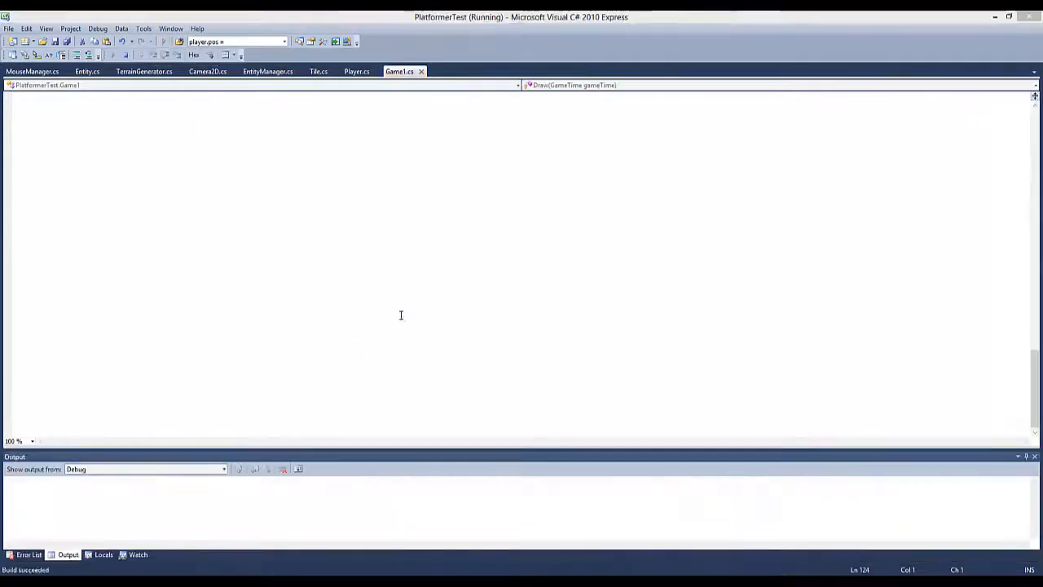